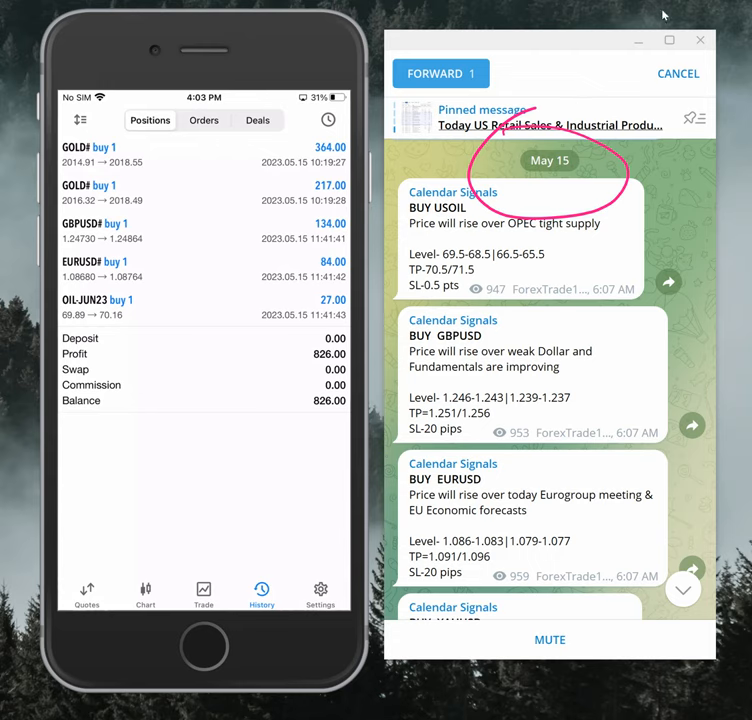
# Cancel the forward selection and scroll the Calendar Signals channel to the 15 May GBPUSD, EURUSD and XAUUSD buy posts.
pyautogui.click(676, 72)
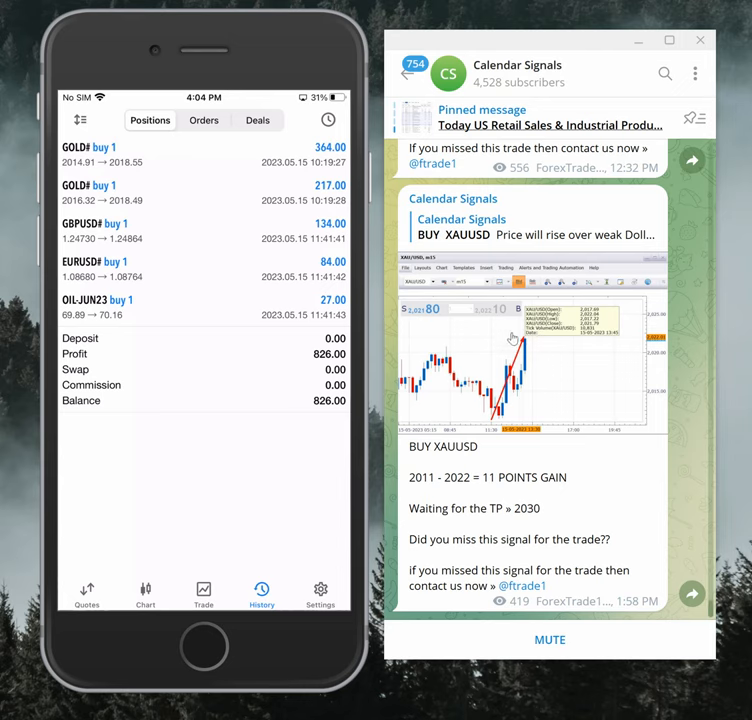
pyautogui.scroll(3)
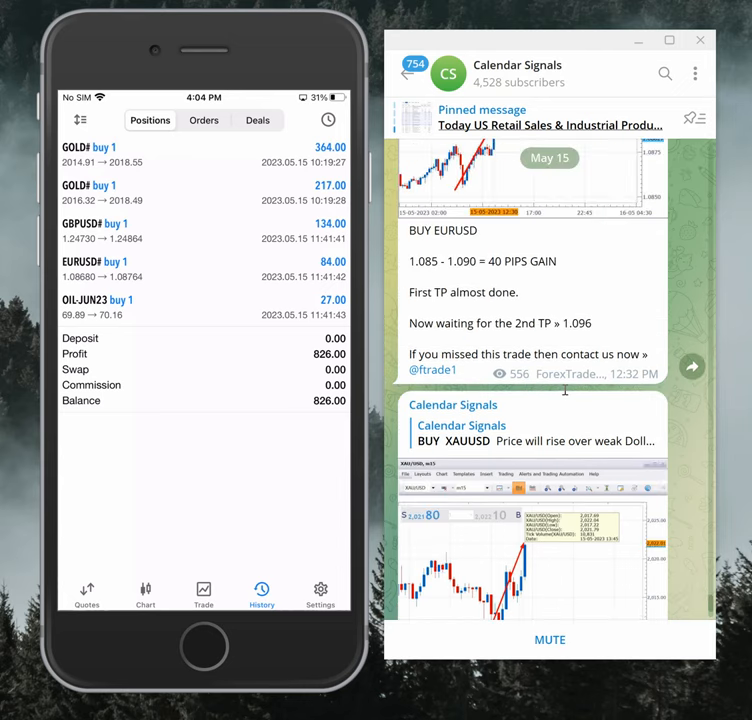
pyautogui.scroll(-3)
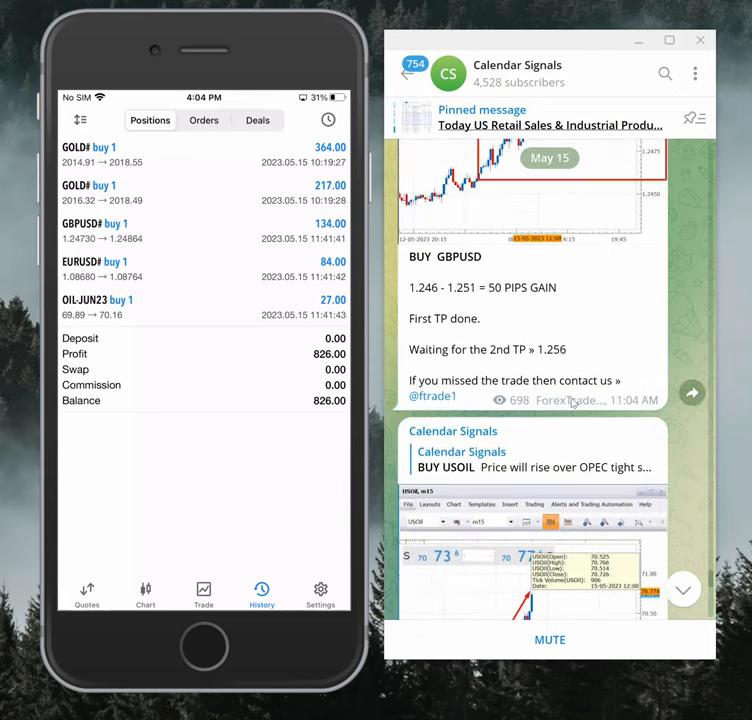
pyautogui.scroll(-3)
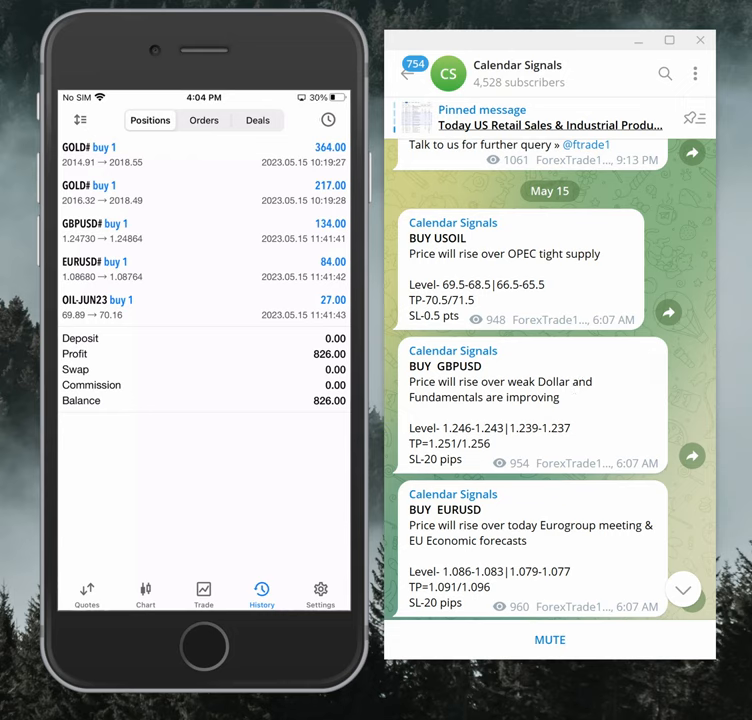
pyautogui.moveTo(490, 296); pyautogui.dragTo(620, 238)
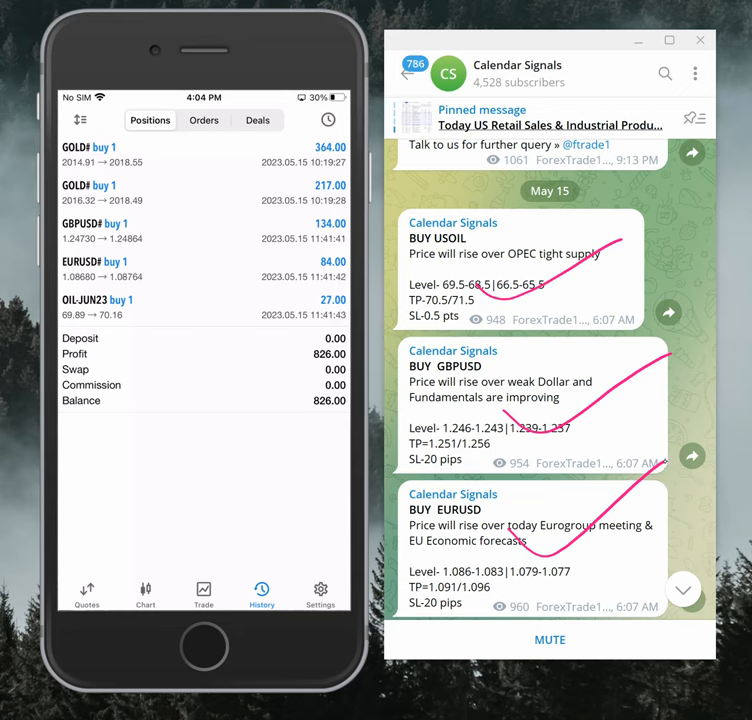
pyautogui.scroll(-3)
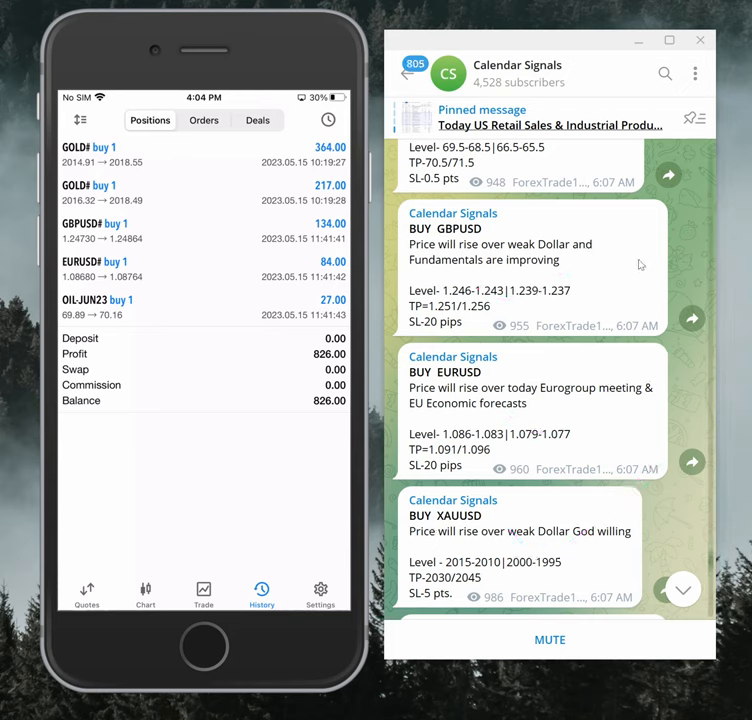
# Scroll the channel feed down to the USOIL result post (69.7 to 70.8, 1.1 points, first TP done).
pyautogui.click(516, 72)
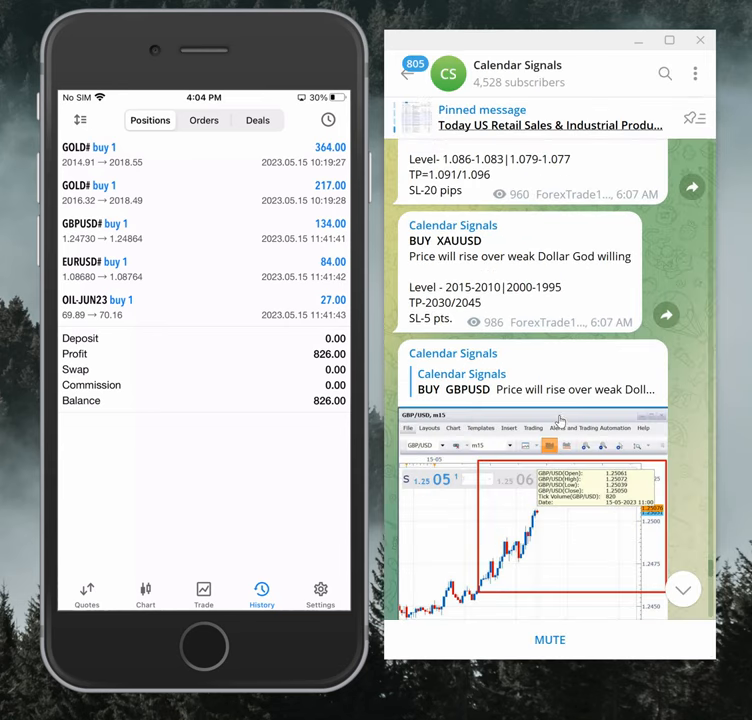
pyautogui.scroll(-3)
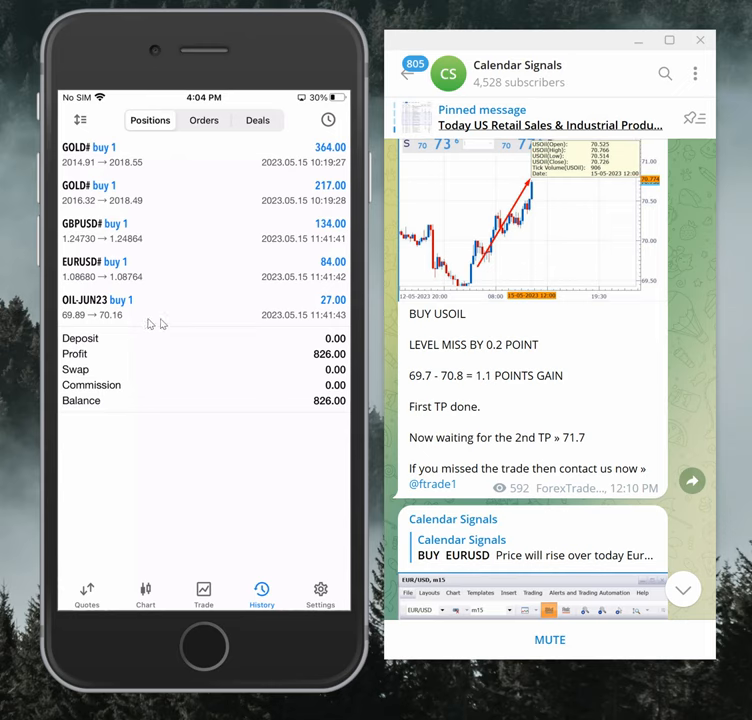
pyautogui.moveTo(194, 348)
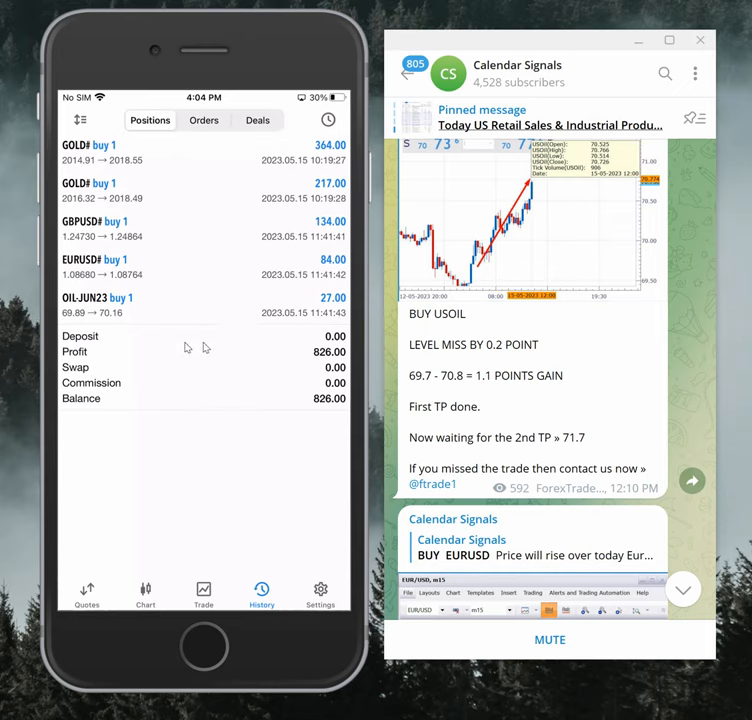
pyautogui.moveTo(212, 318)
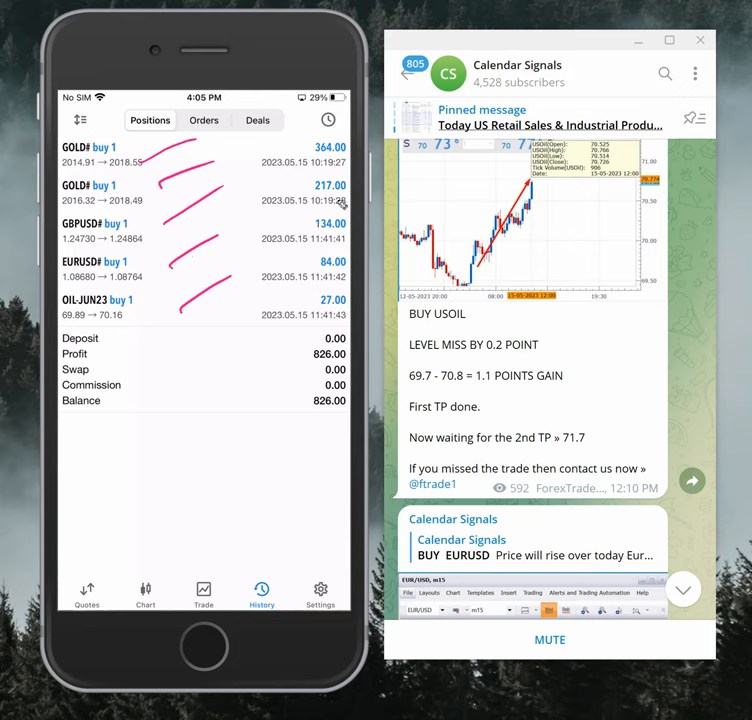
pyautogui.moveTo(186, 374)
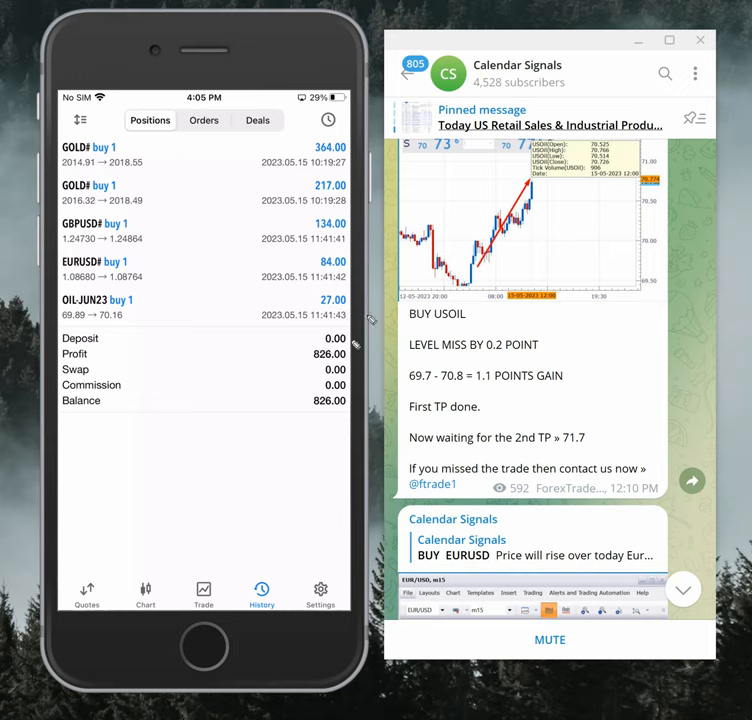
pyautogui.moveTo(312, 348)
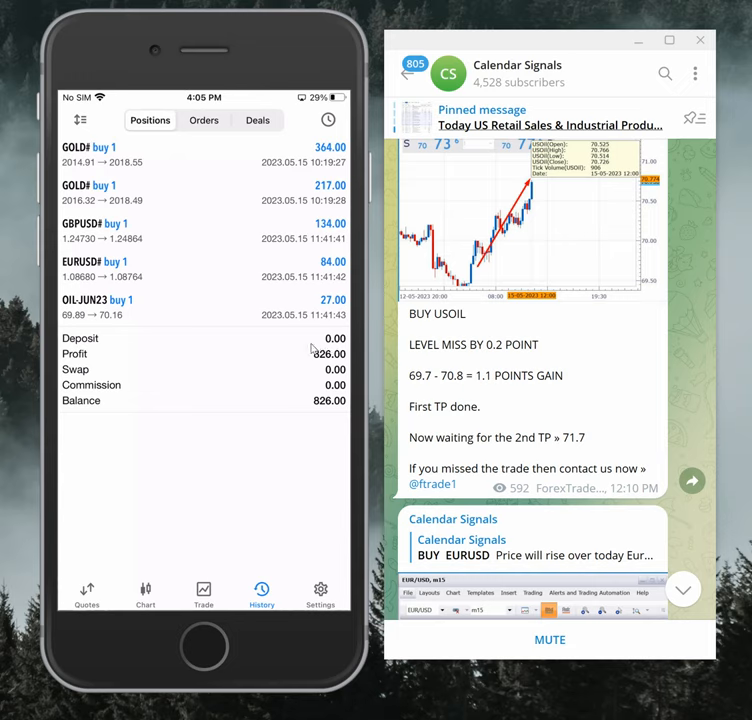
# View the balance summary, then return to the closed-deals history with 100,000 deposit and 105,358.36 balance.
pyautogui.click(204, 590)
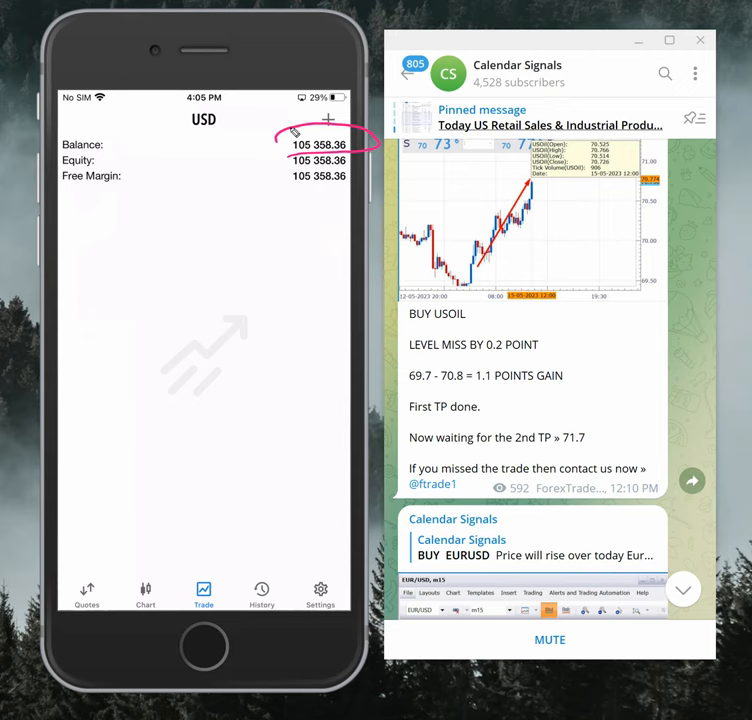
pyautogui.click(260, 592)
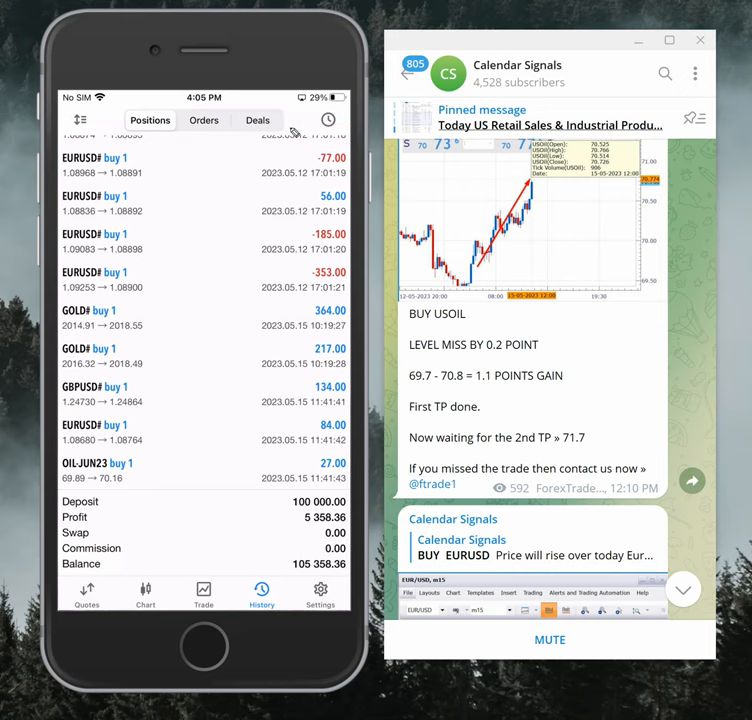
pyautogui.moveTo(308, 276)
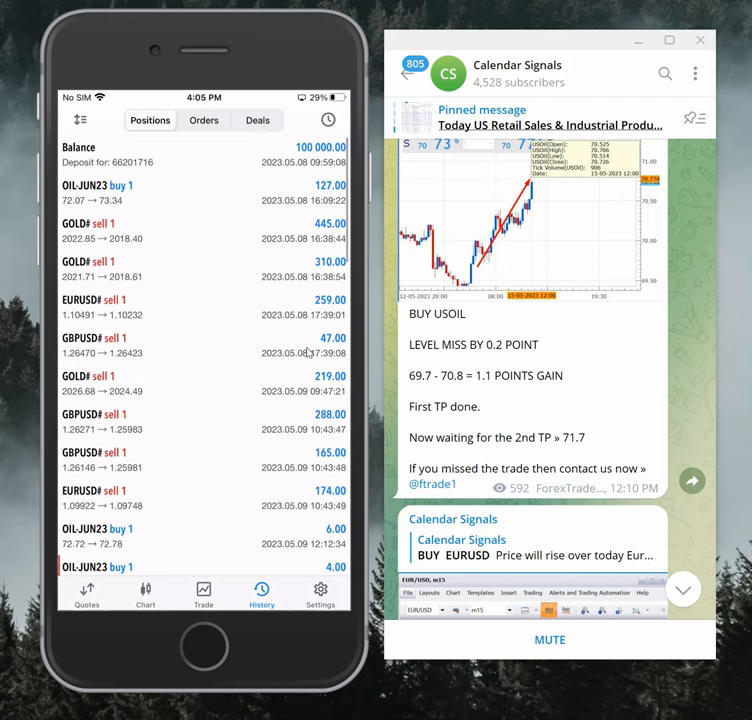
pyautogui.moveTo(288, 162)
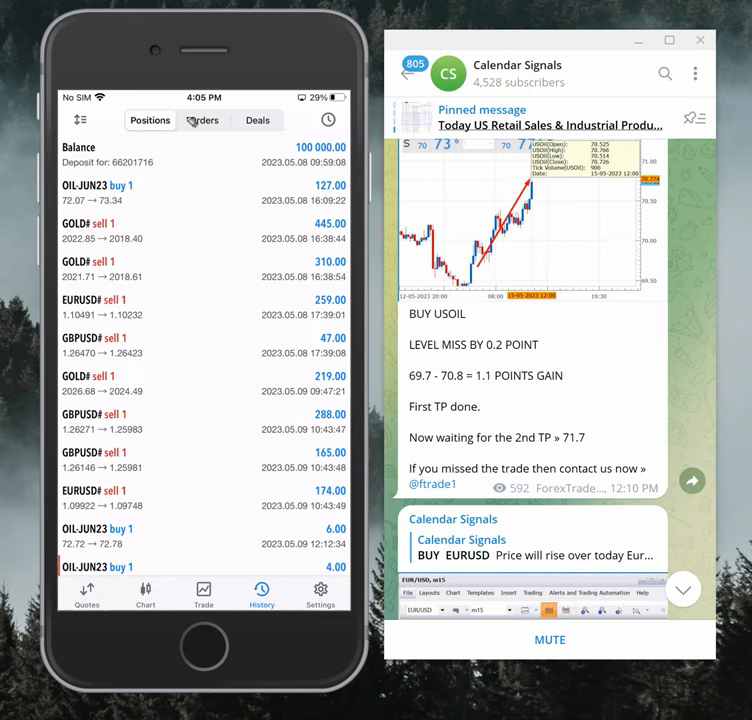
pyautogui.moveTo(180, 218)
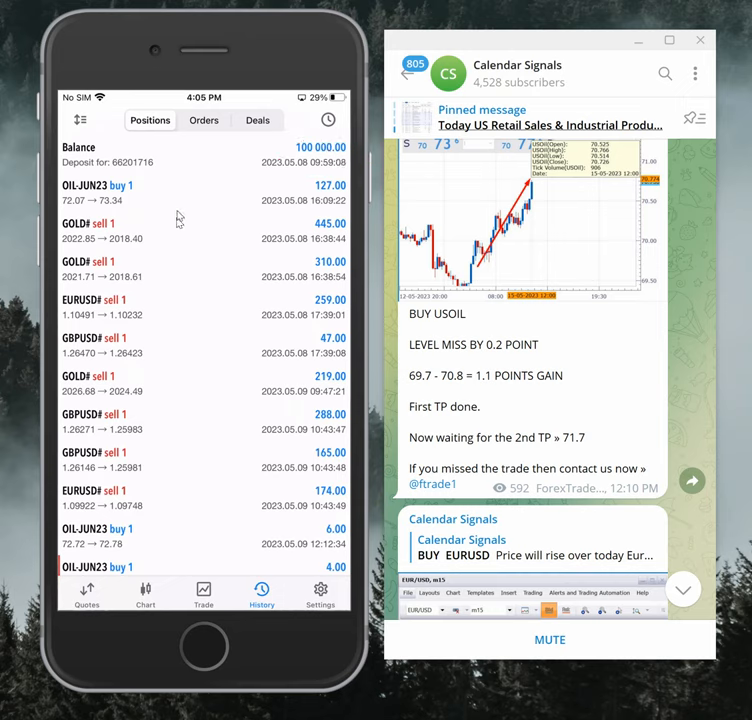
pyautogui.scroll(-3)
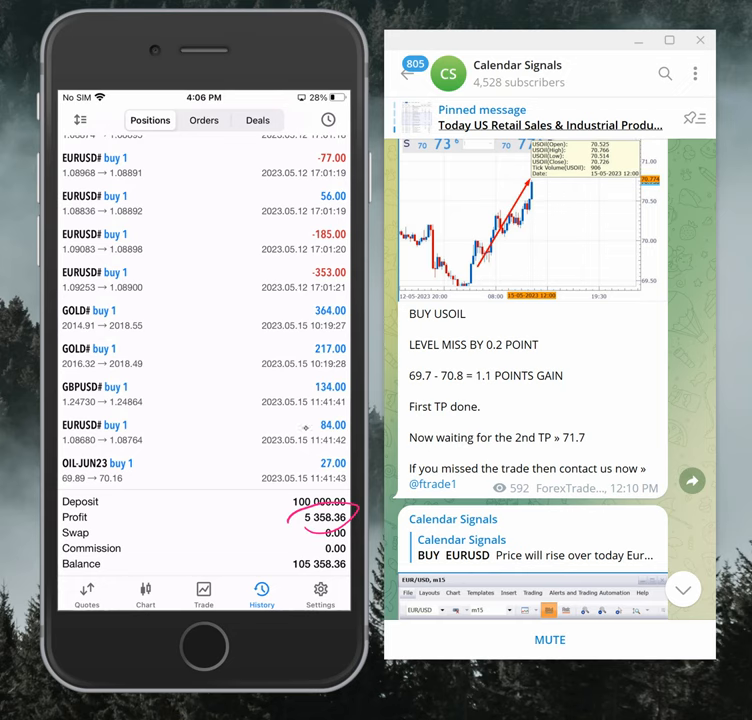
pyautogui.scroll(-3)
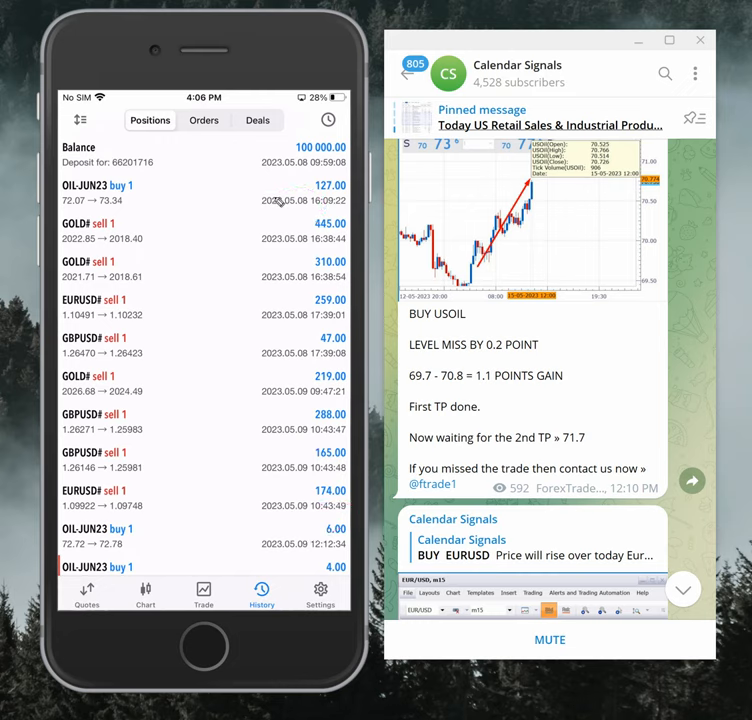
pyautogui.scroll(-3)
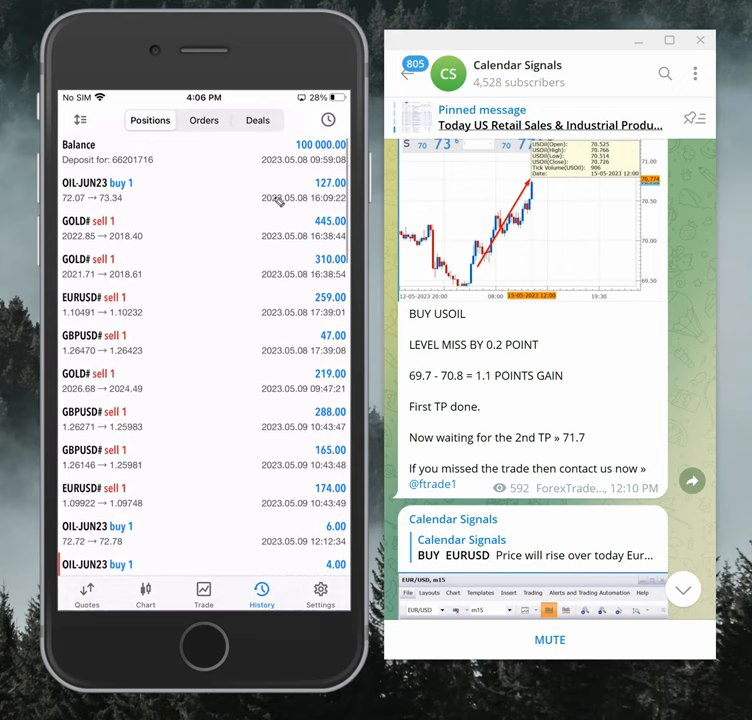
# Set the history period to Today, listing the 15 May GOLD, GBPUSD, EURUSD and OIL buys totalling 826.00.
pyautogui.click(260, 596)
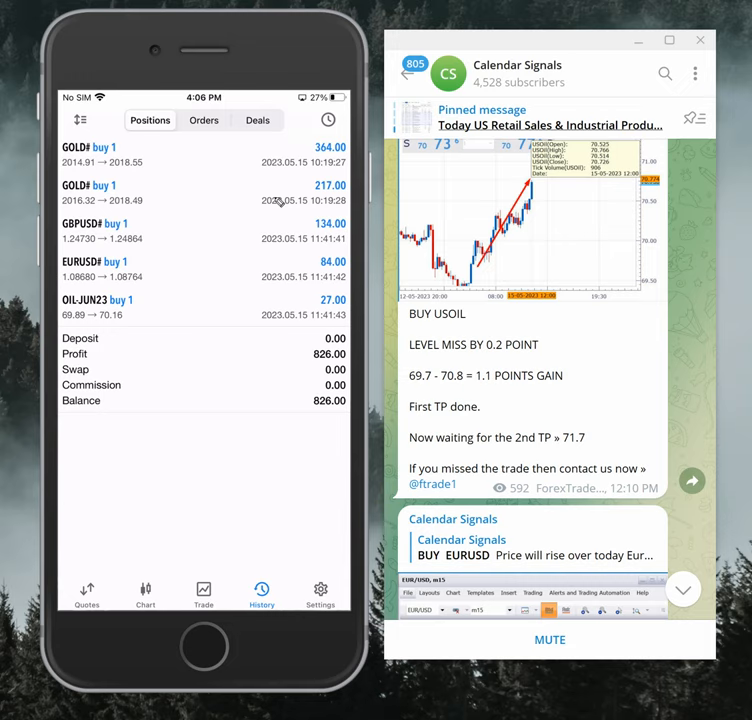
pyautogui.moveTo(680, 390)
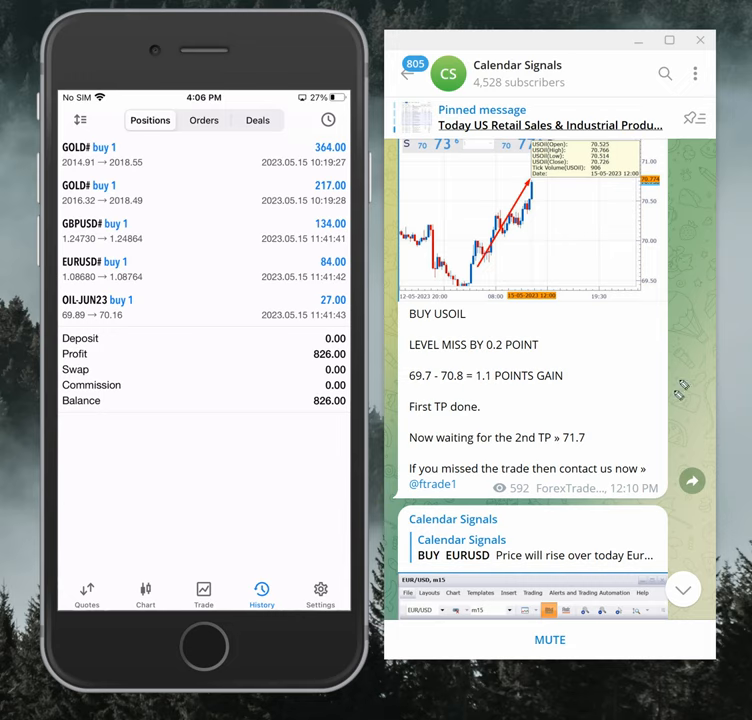
pyautogui.moveTo(668, 276)
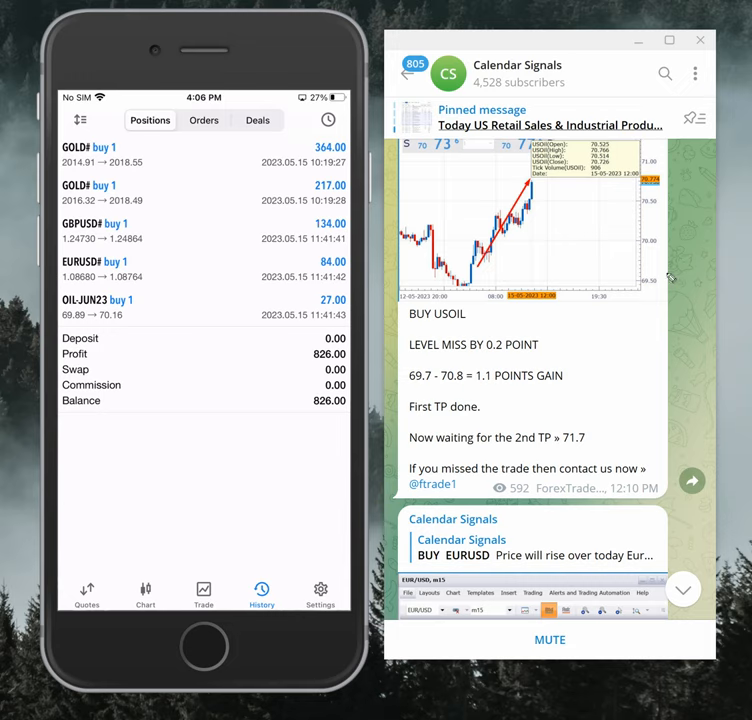
pyautogui.moveTo(676, 420)
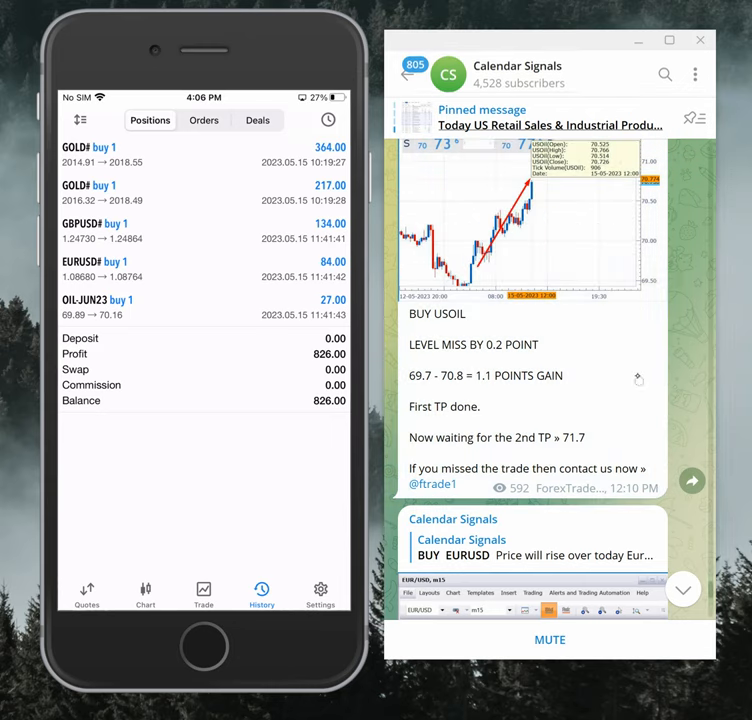
# Scroll down the Calendar Signals feed through the 15 May posts to the XAUUSD follow-up (2011 to 2022, TP 2030 awaited).
pyautogui.scroll(-3)
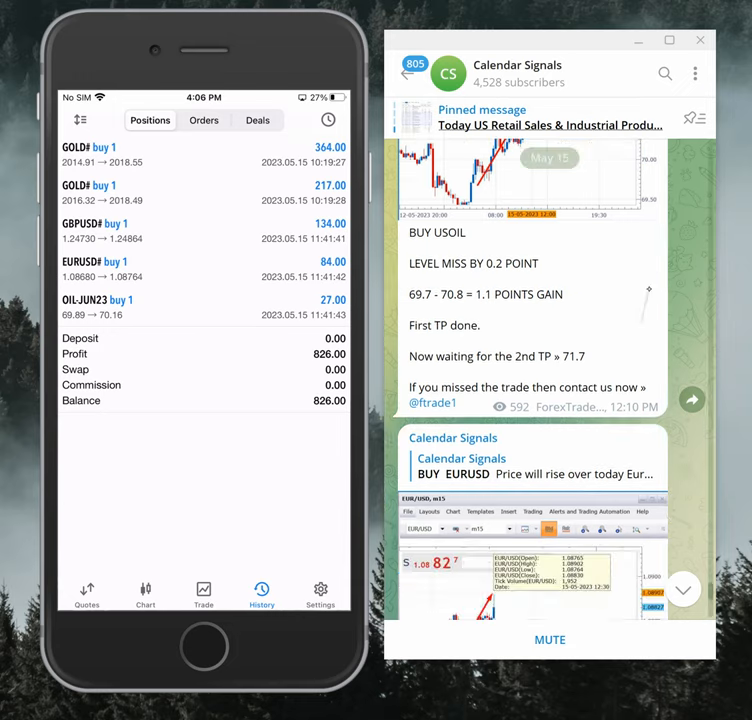
pyautogui.scroll(-3)
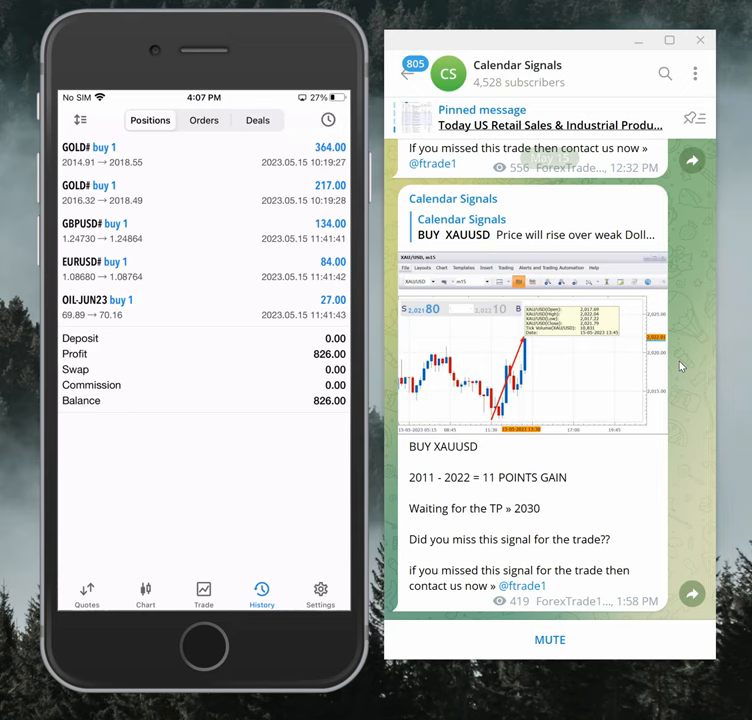
pyautogui.scroll(-3)
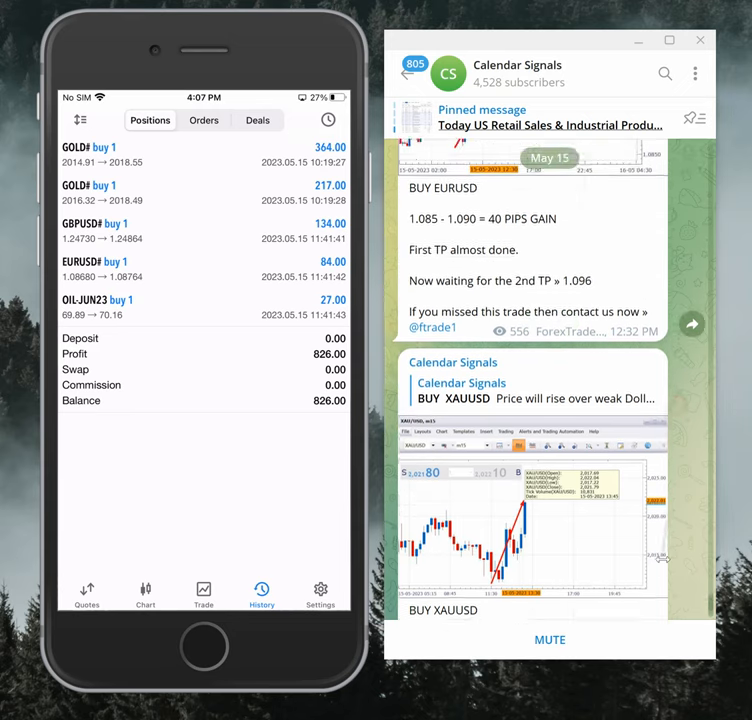
pyautogui.scroll(-3)
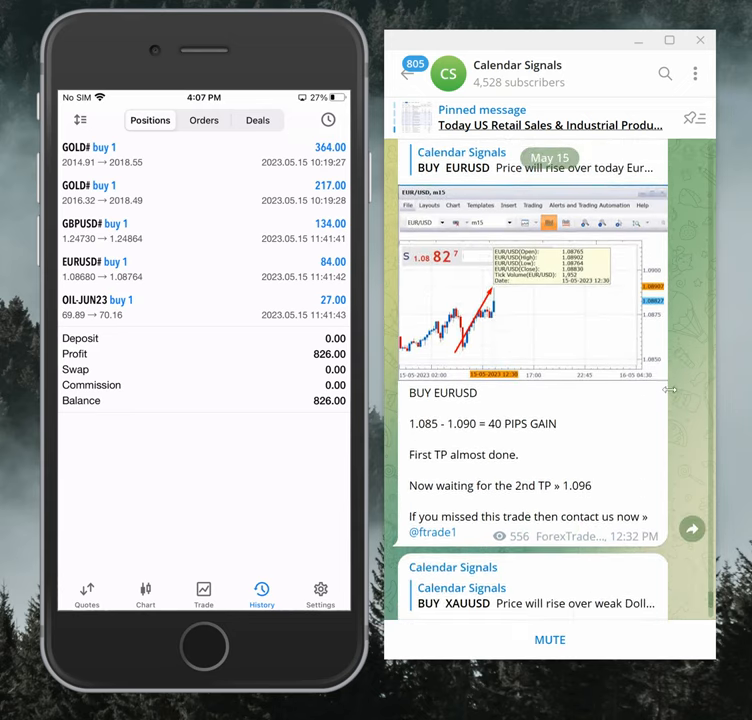
pyautogui.scroll(-3)
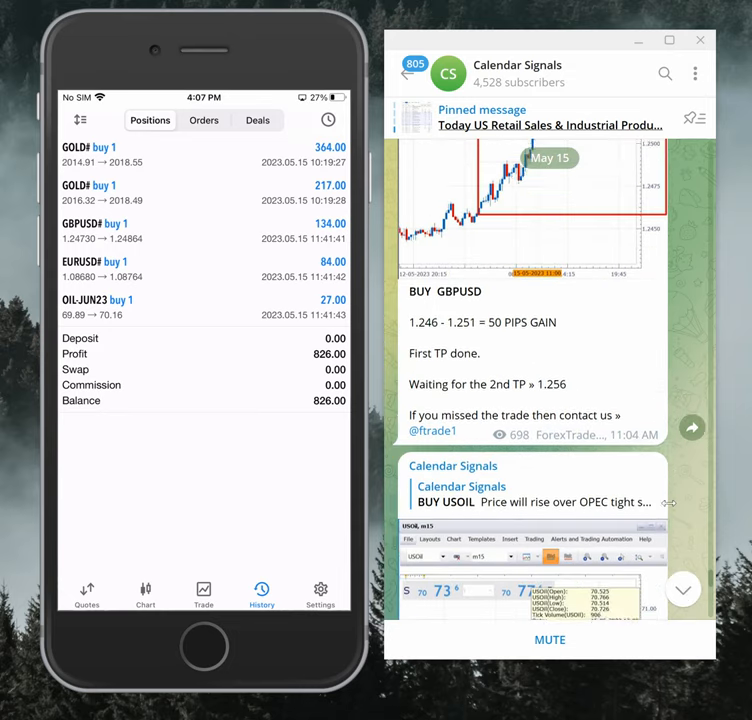
pyautogui.scroll(-3)
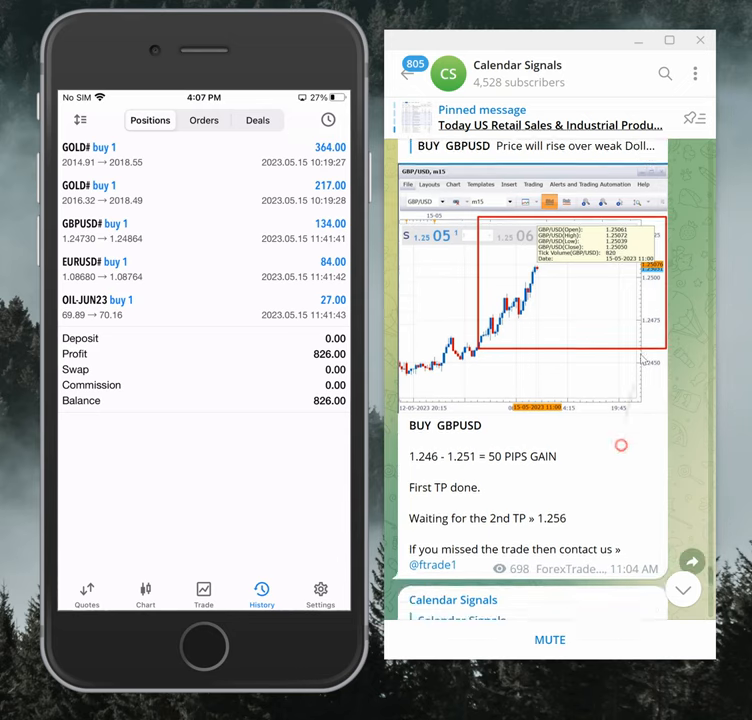
pyautogui.scroll(-3)
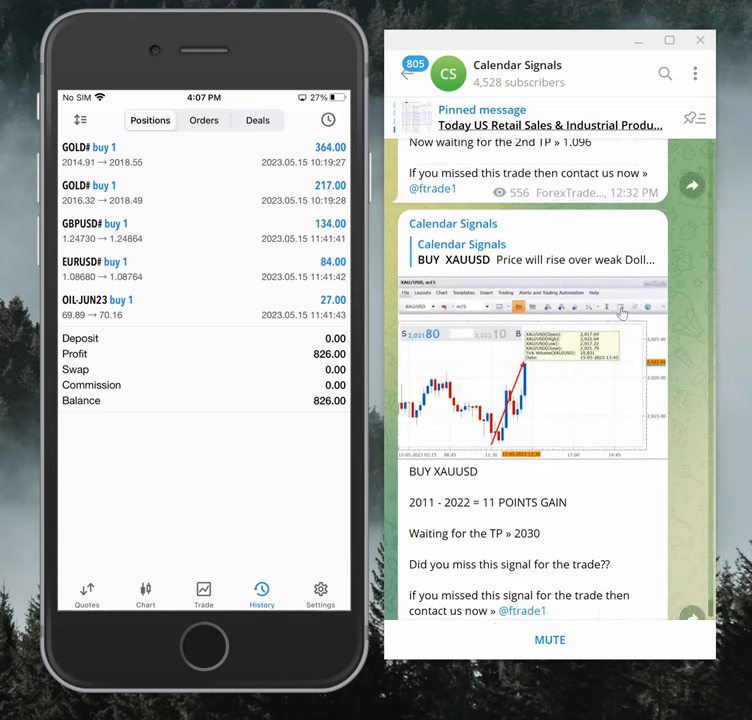
pyautogui.scroll(-3)
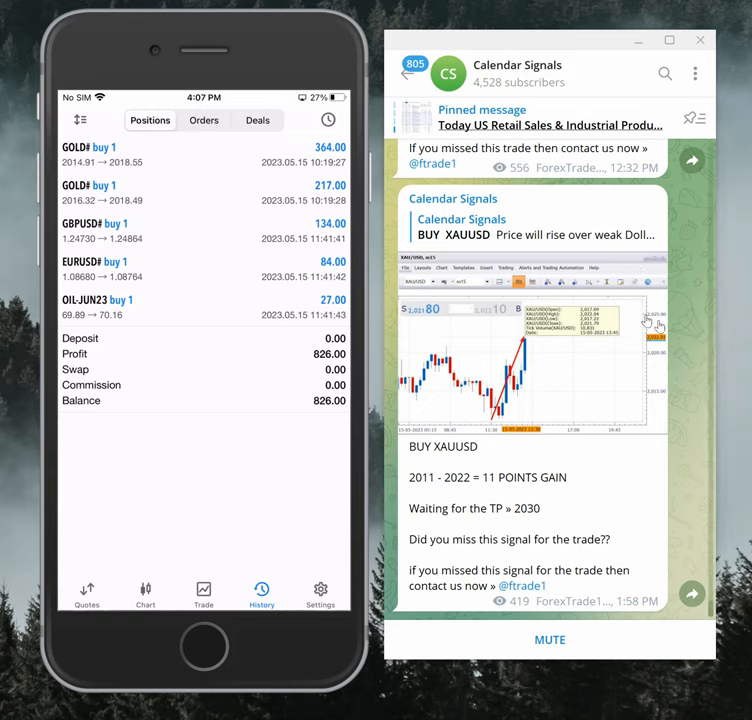
pyautogui.moveTo(676, 348)
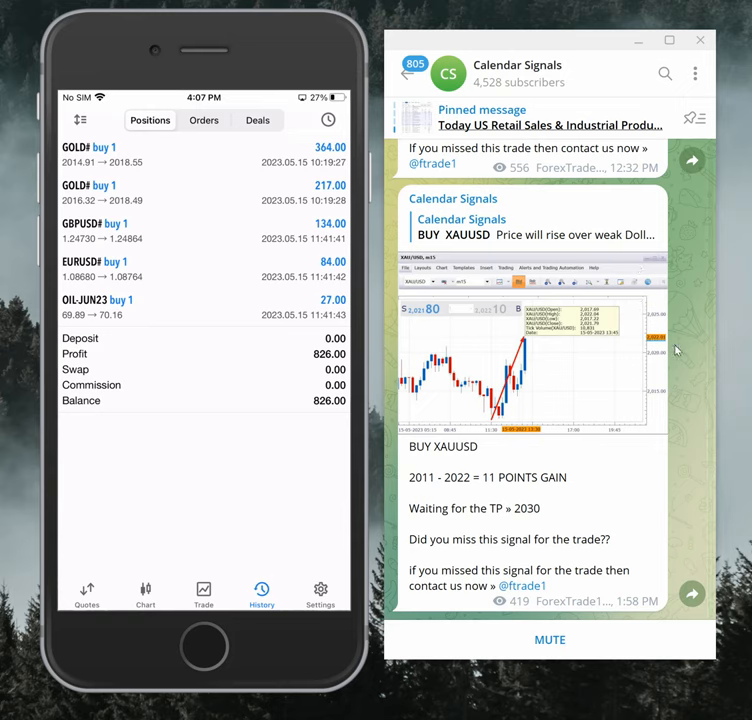